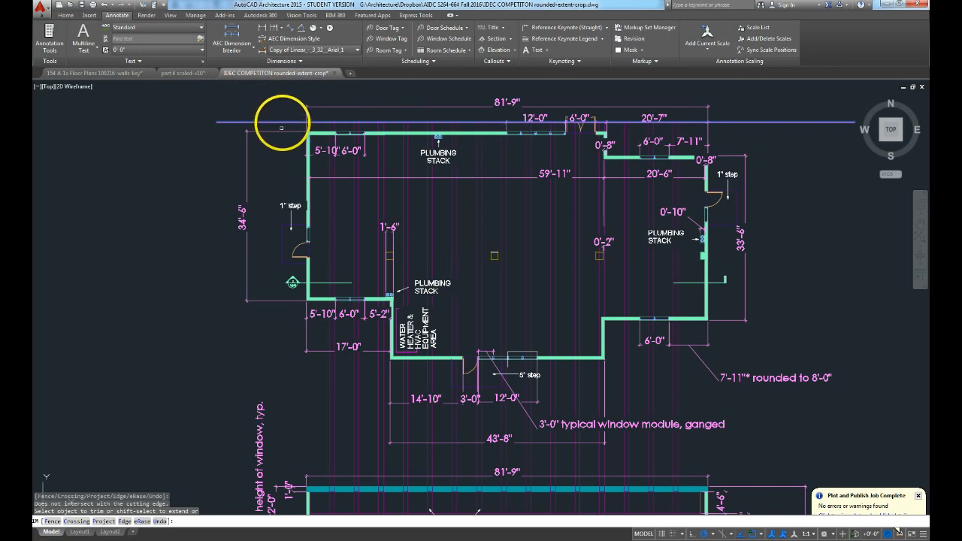
mouse_move(300, 165)
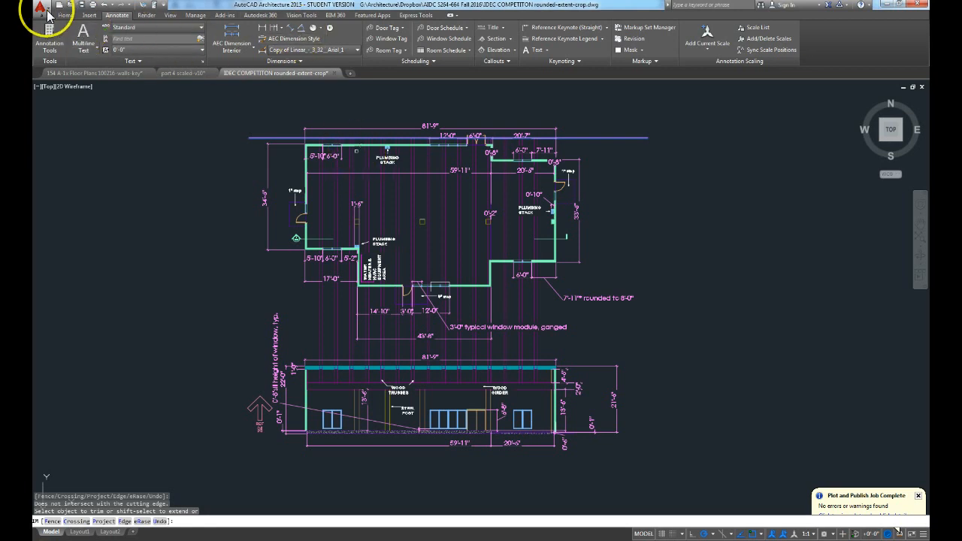
- Save a copy of the cropped competition drawing as a standard .dwg under a new name
left_click(39, 6)
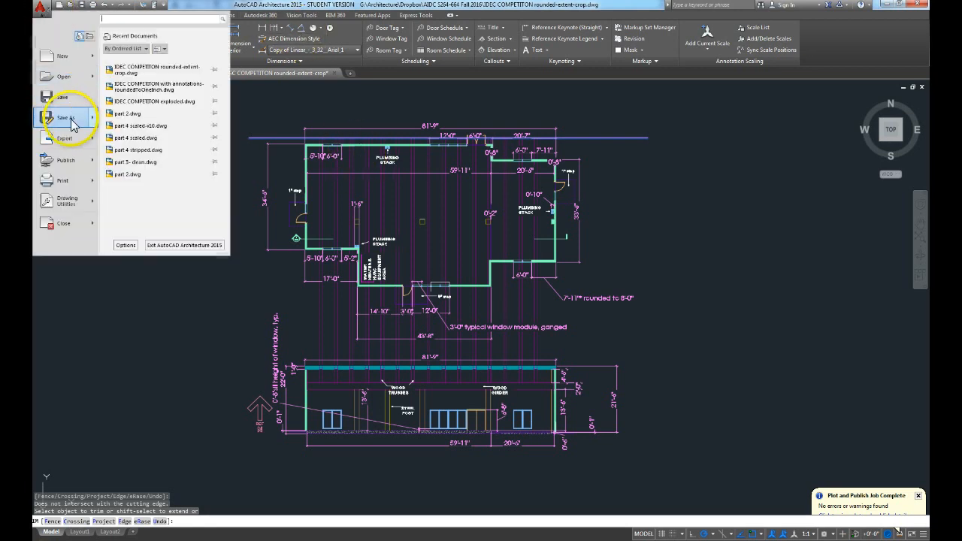
left_click(66, 117)
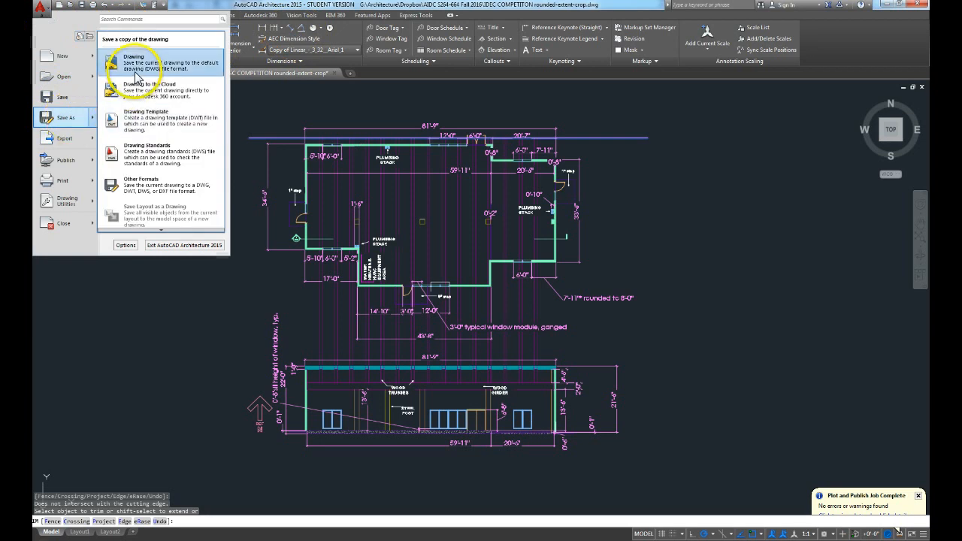
left_click(132, 58)
type("IDEC COMPETITON rounded-extent-crop-truss.dwg")
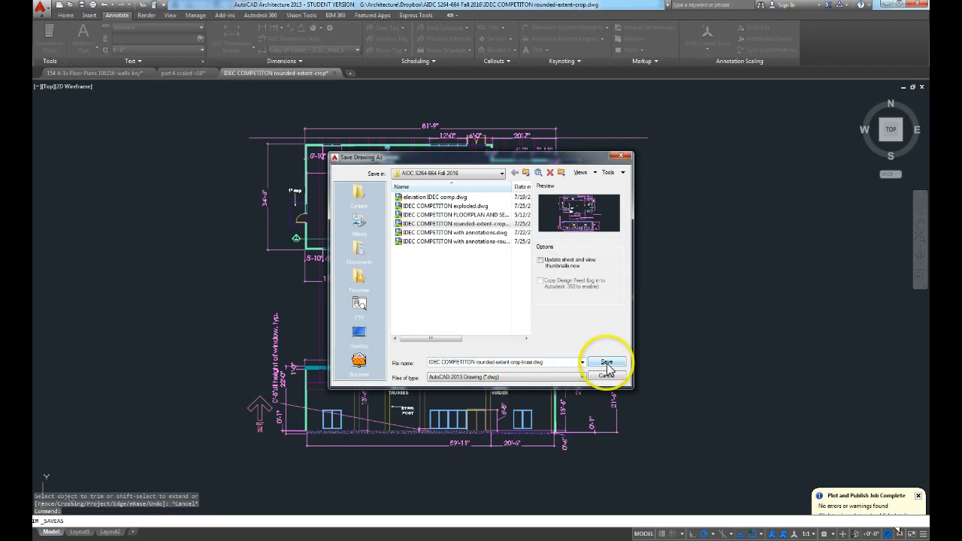
left_click(606, 362)
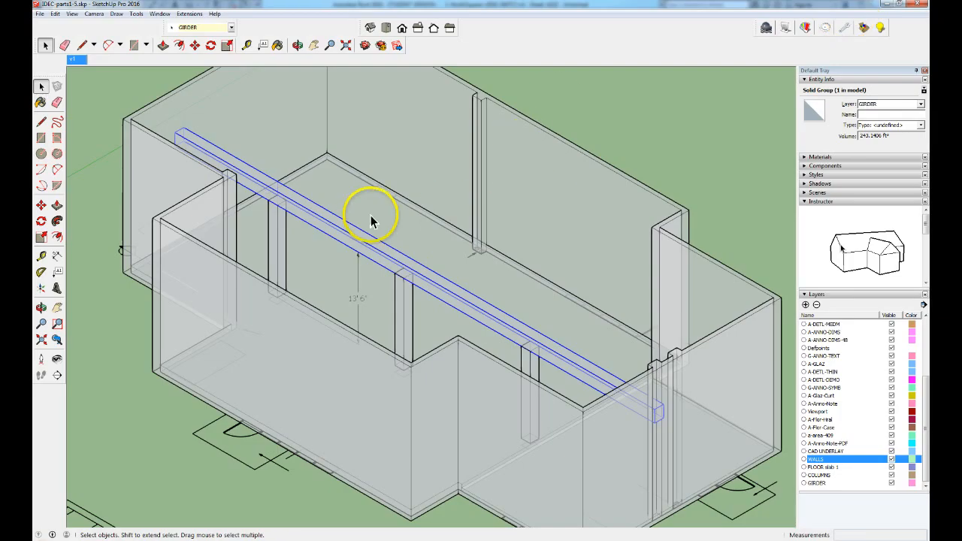
mouse_move(397, 218)
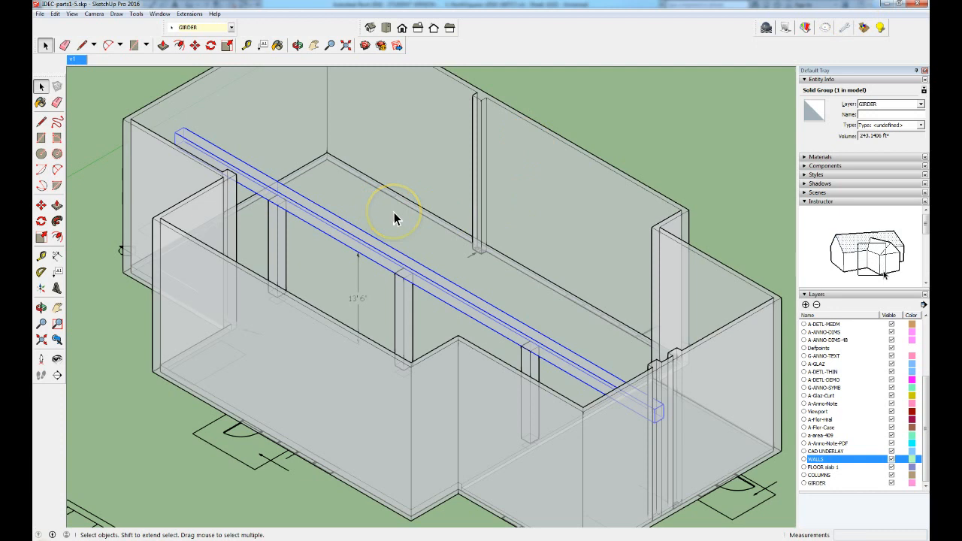
mouse_move(357, 184)
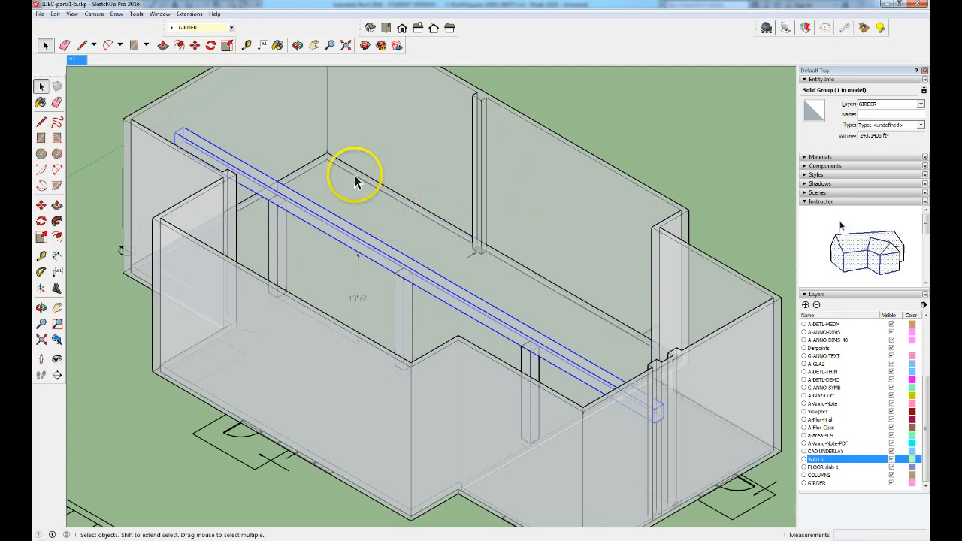
mouse_move(571, 478)
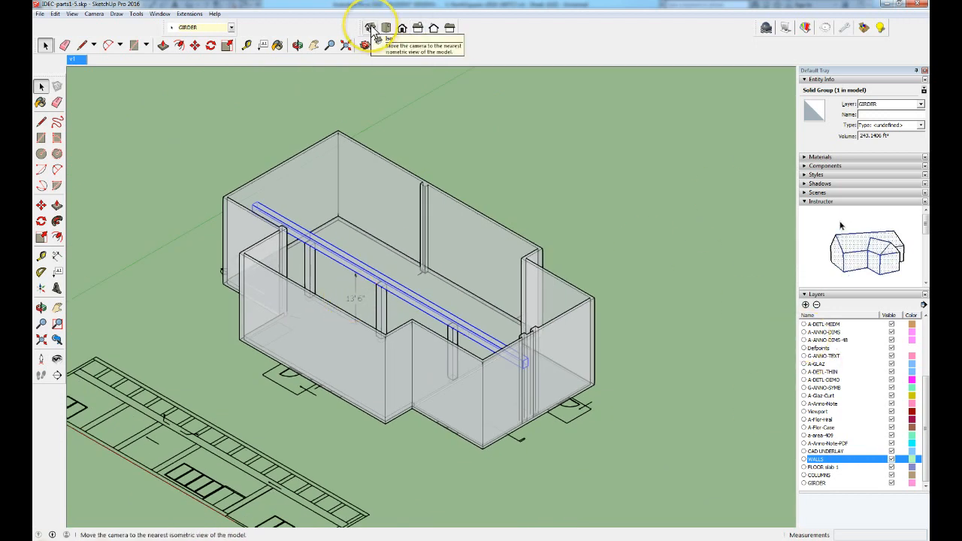
- Switch the model to an isometric view before hiding the wall and girder layers
left_click(370, 27)
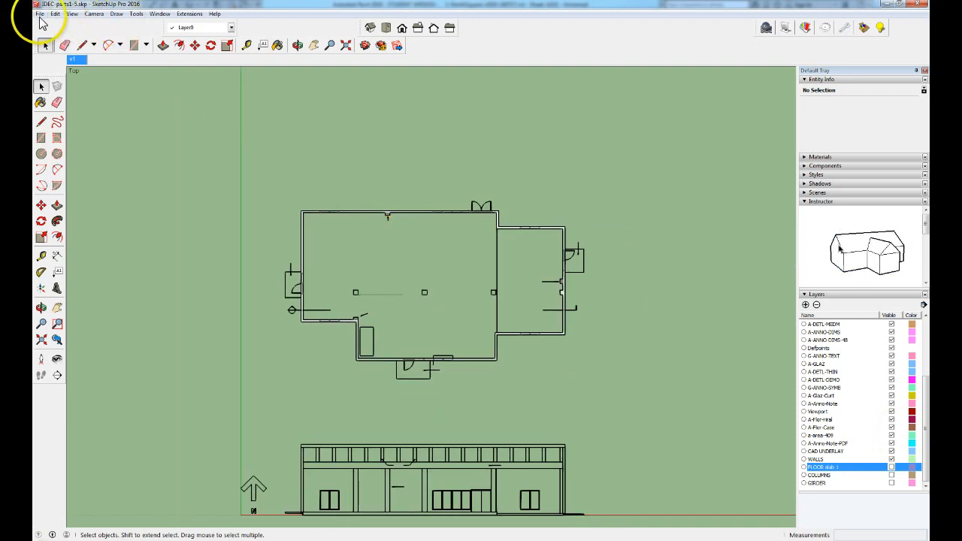
- Import the IDEC COMPETITION rounded-extent-crop-mass .dwg file into the model
left_click(39, 14)
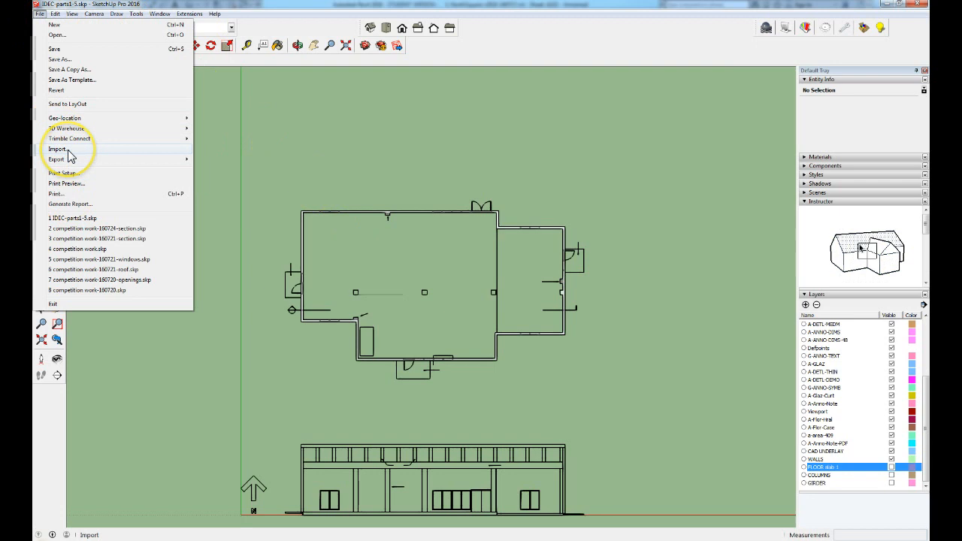
left_click(57, 148)
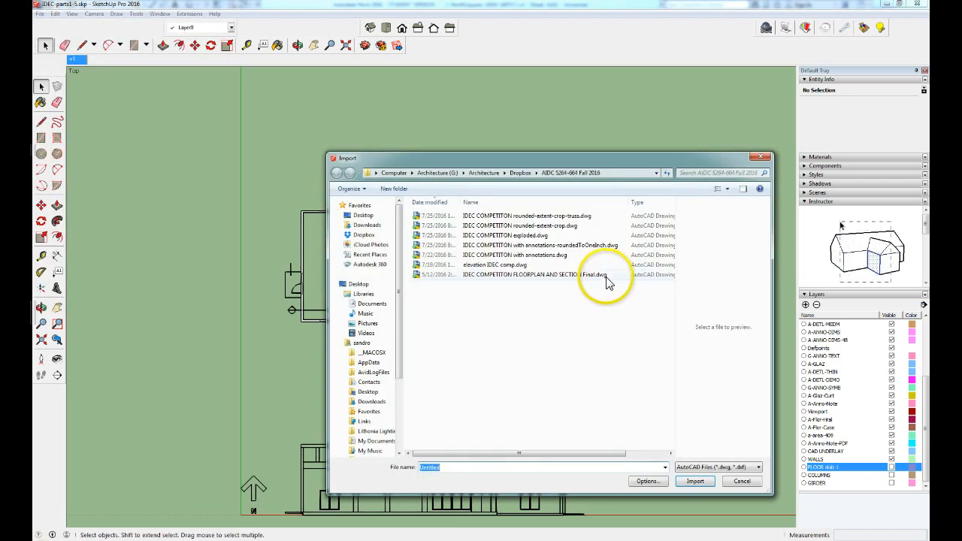
left_click(526, 216)
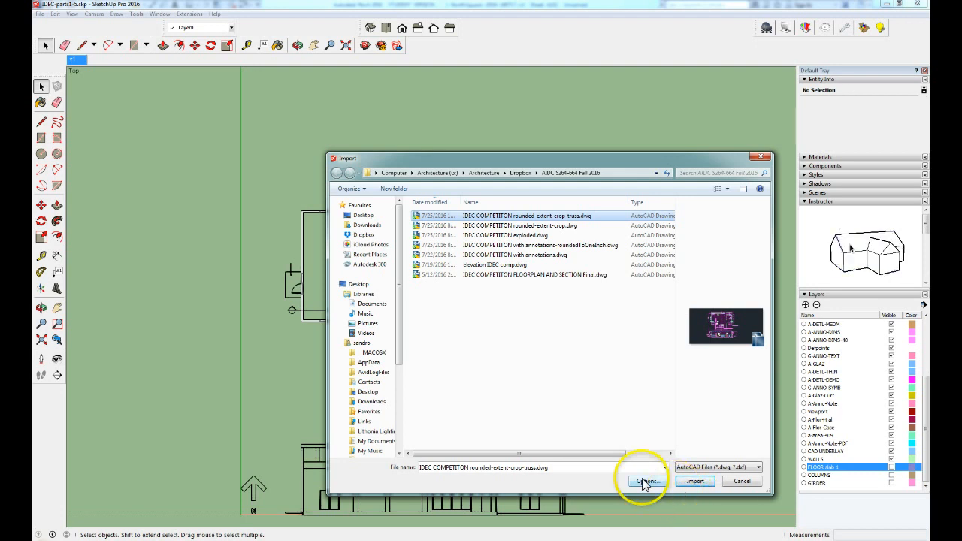
left_click(694, 481)
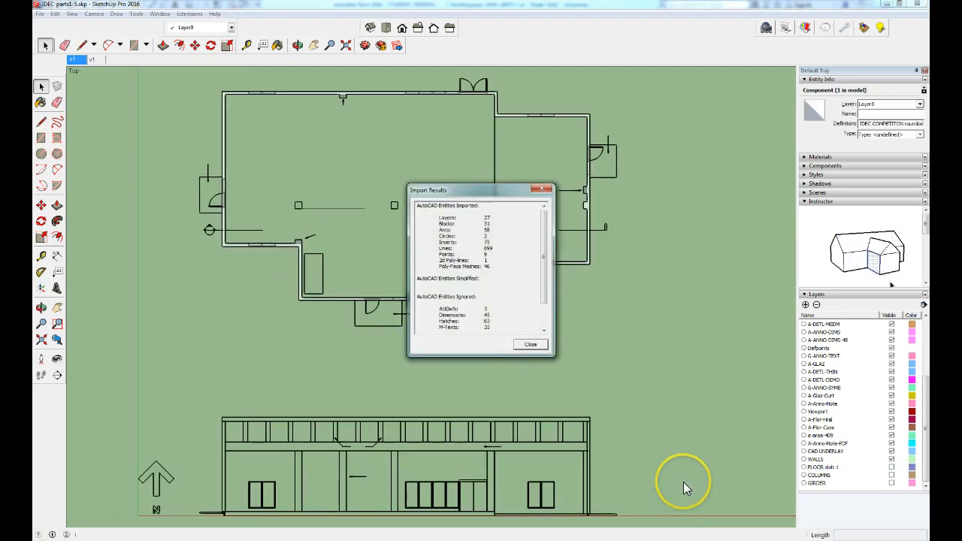
- Dismiss the import results summary so the imported linework can be placed over the plan
left_click(529, 345)
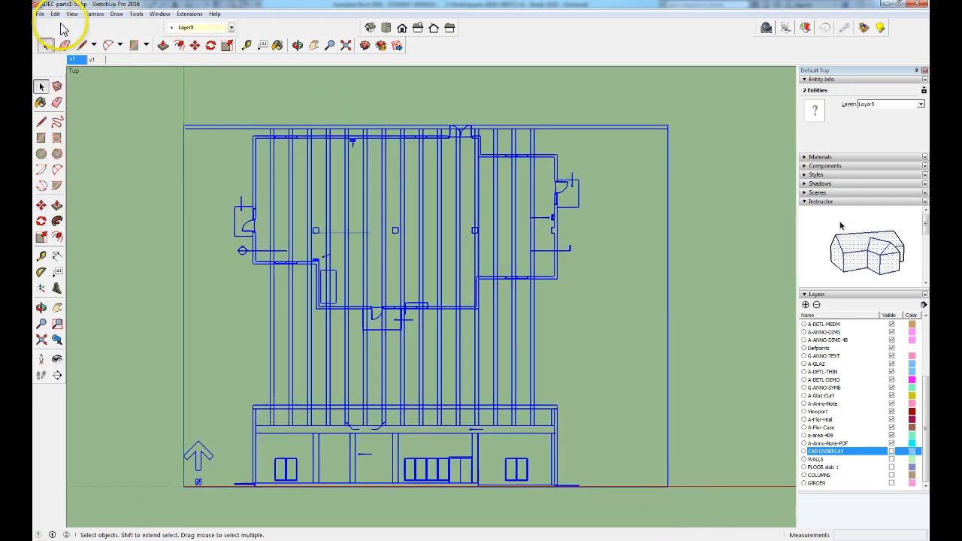
- Make the imported linework a group and add a new truss layer for it
left_click(56, 14)
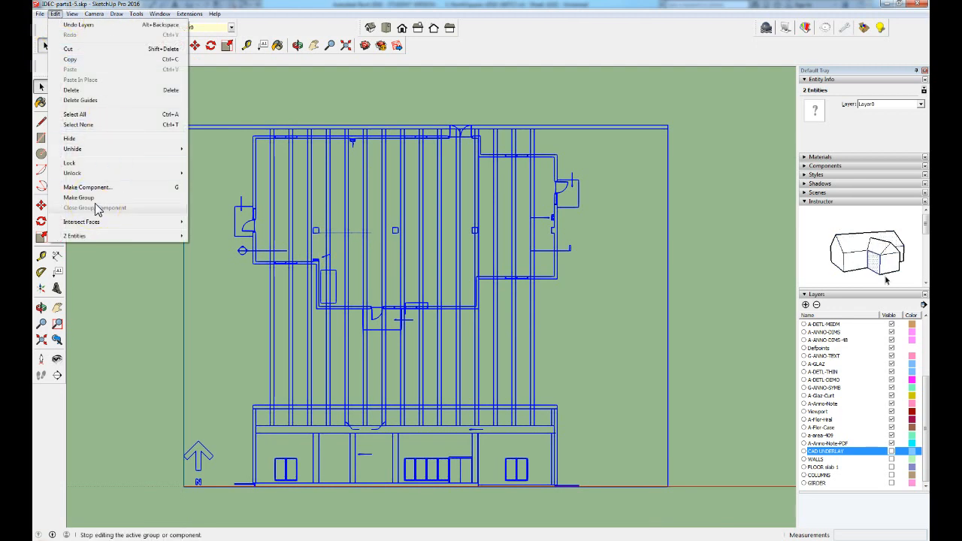
left_click(78, 197)
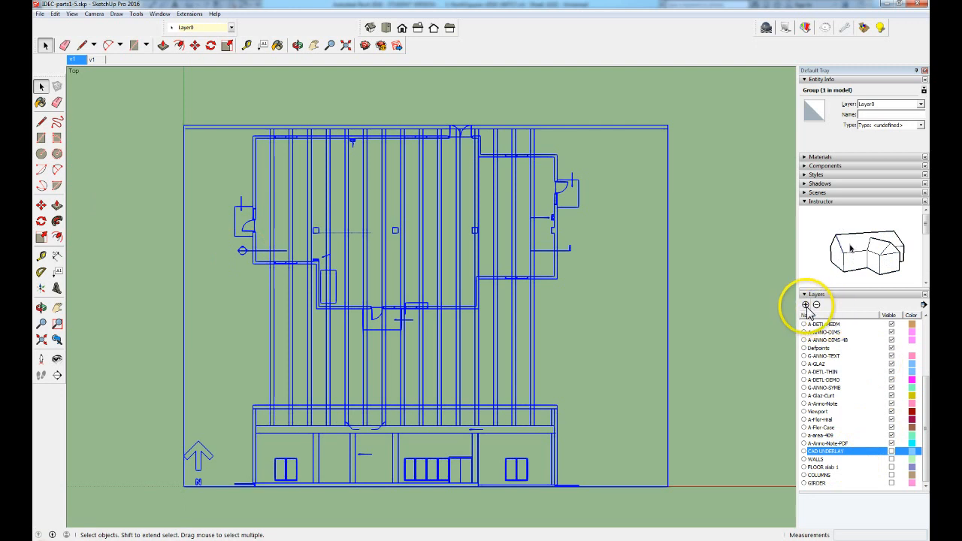
left_click(804, 303)
type("cad underlay TRUSS")
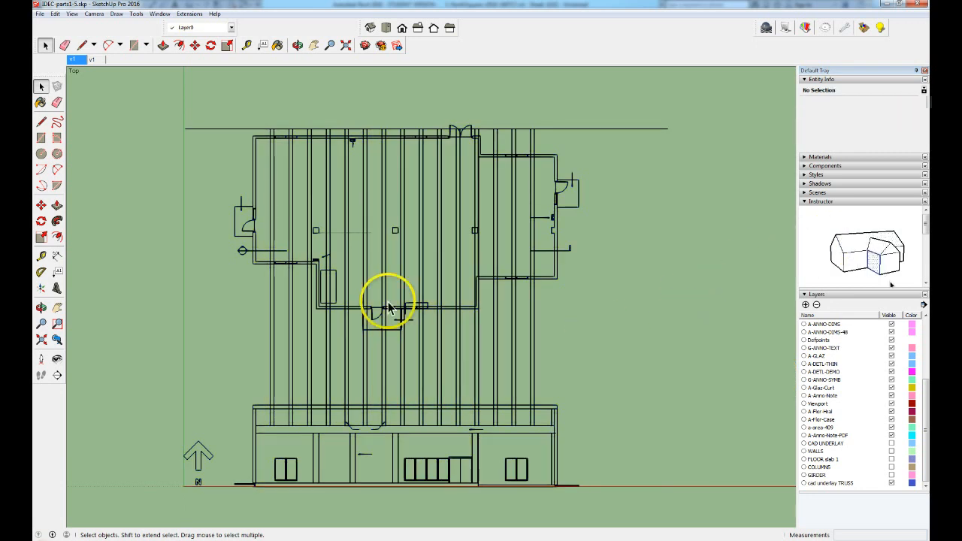
- Activate the Rectangle tool from the drawing tool dropdown over the plan's truss lines
left_click(389, 306)
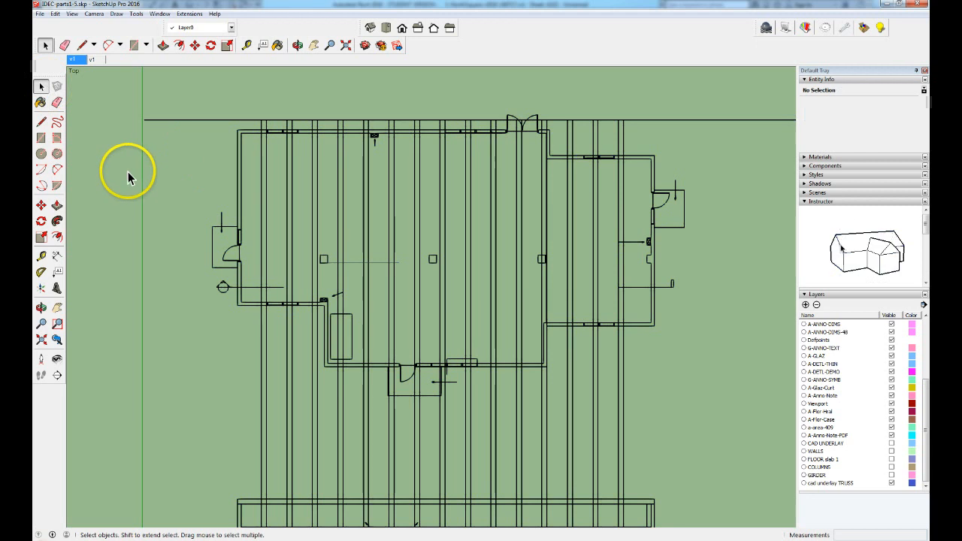
mouse_move(274, 153)
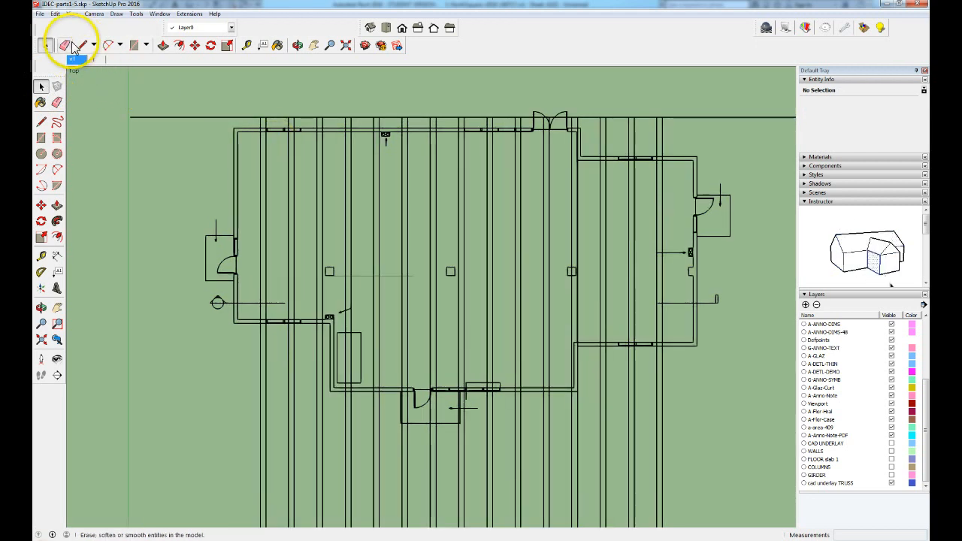
left_click(83, 45)
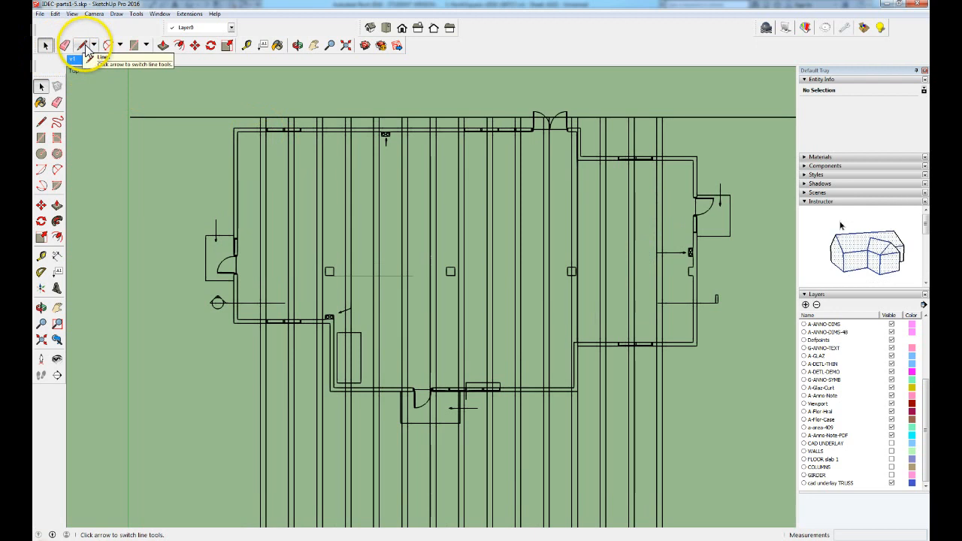
left_click(81, 45)
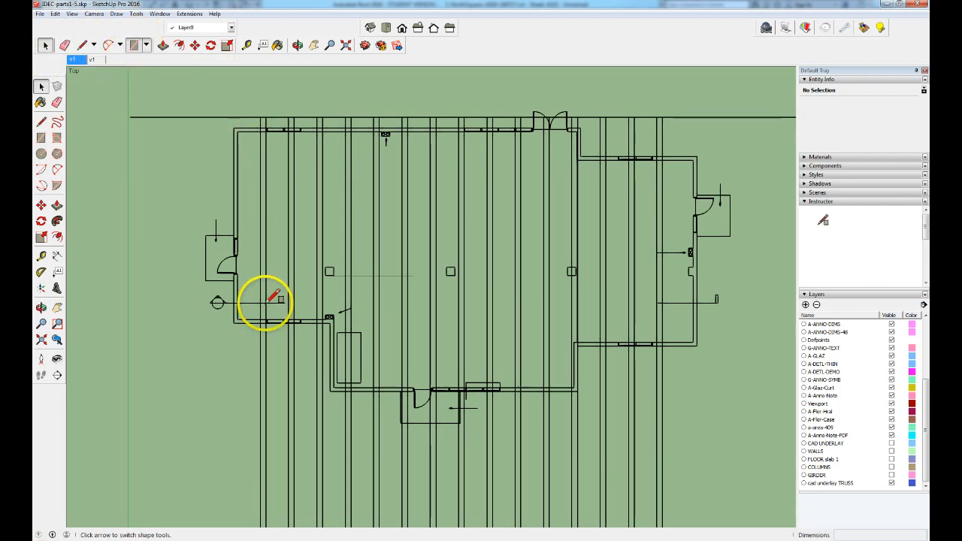
- Set the first corner of a rectangle over the first truss strip
left_click(43, 138)
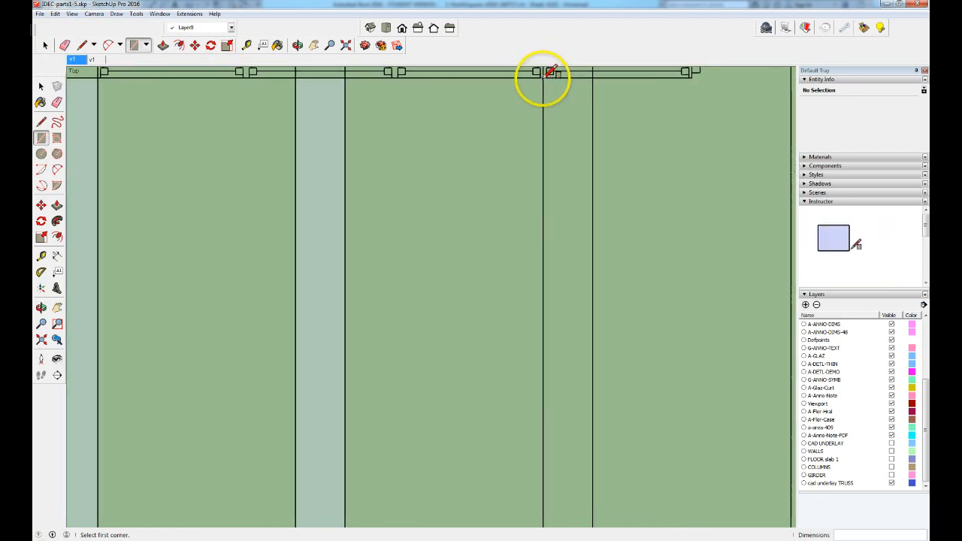
- Draw another truss rectangle, snapping its corners to the truss endpoints across the plan
left_click(548, 72)
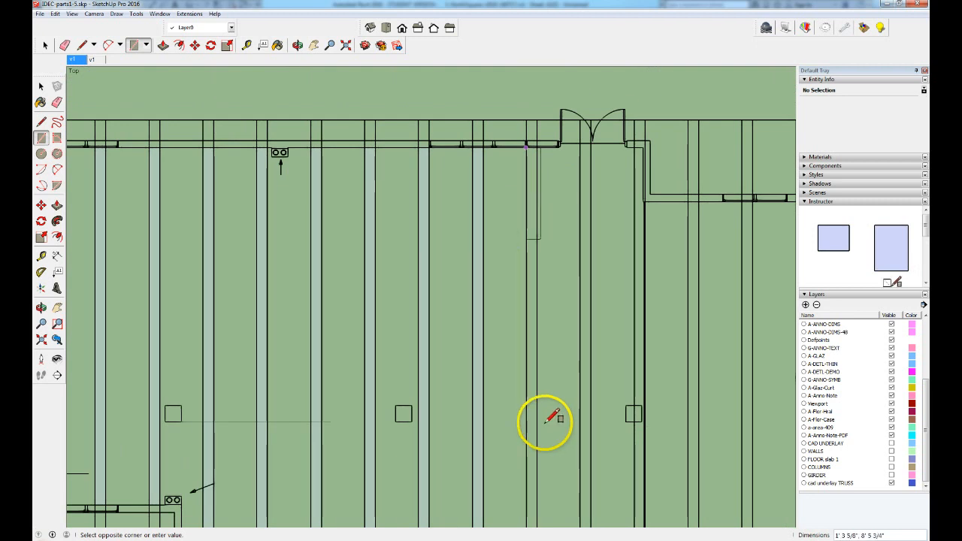
scroll("down", 3)
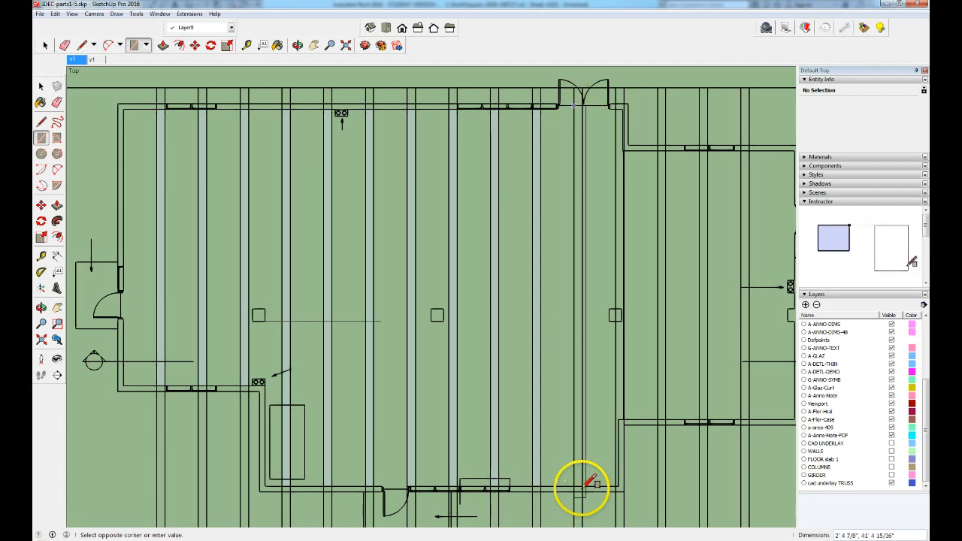
mouse_move(594, 114)
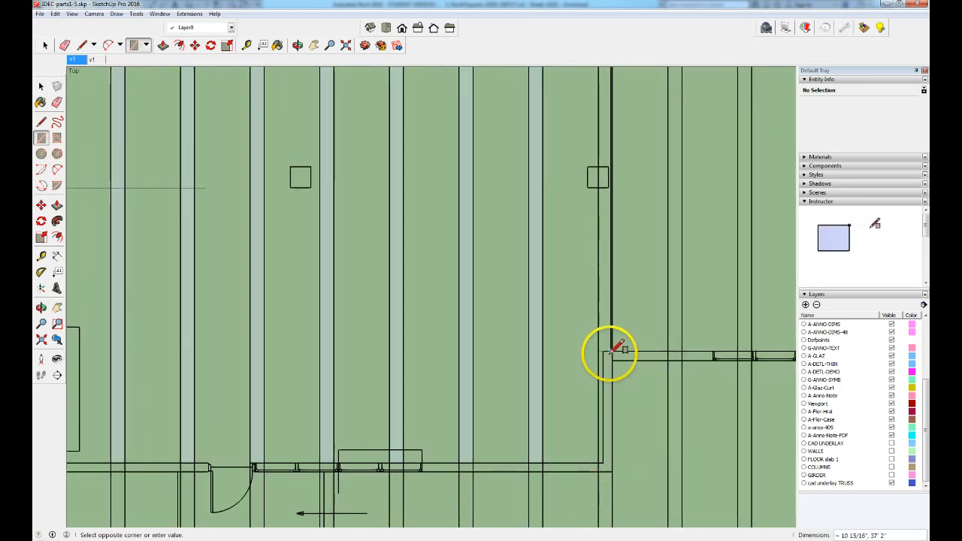
left_click_drag(610, 352, 608, 458)
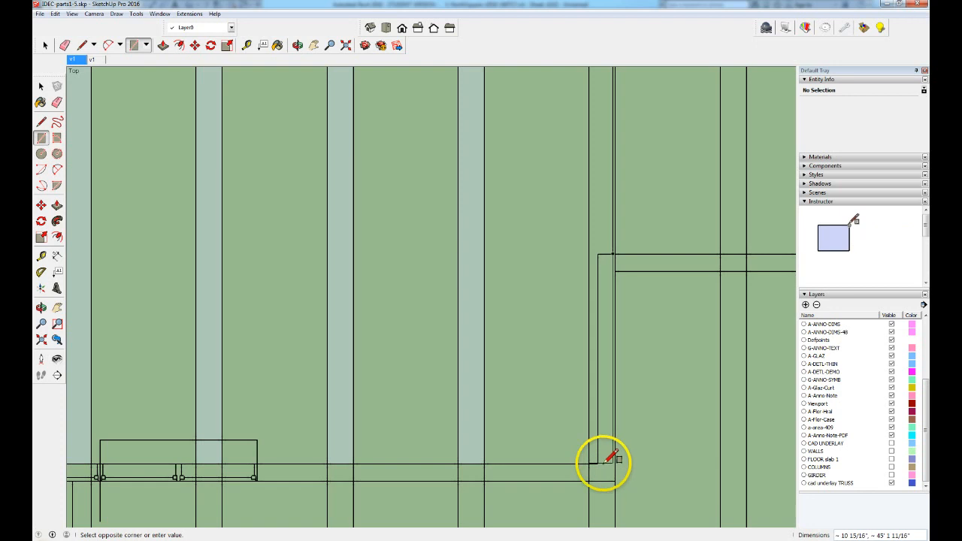
mouse_move(616, 458)
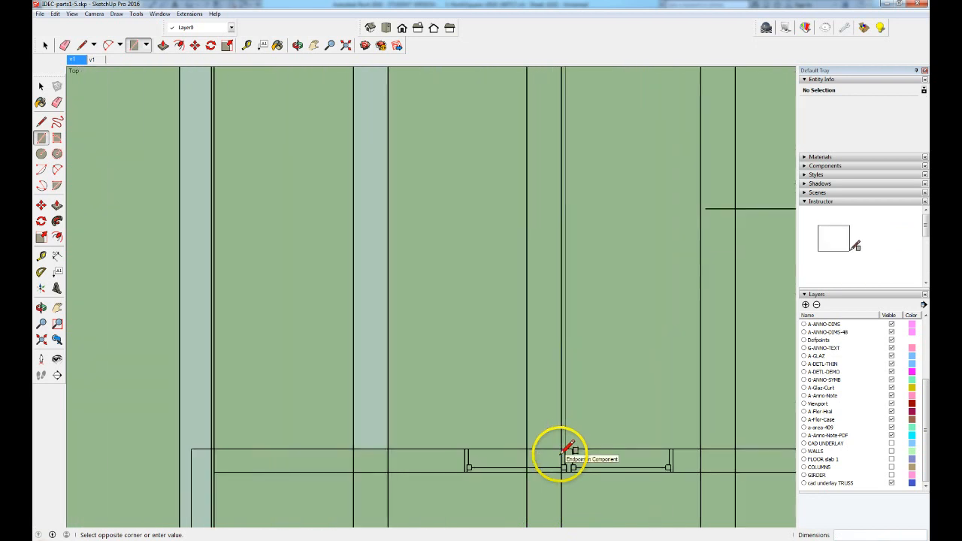
left_click(565, 451)
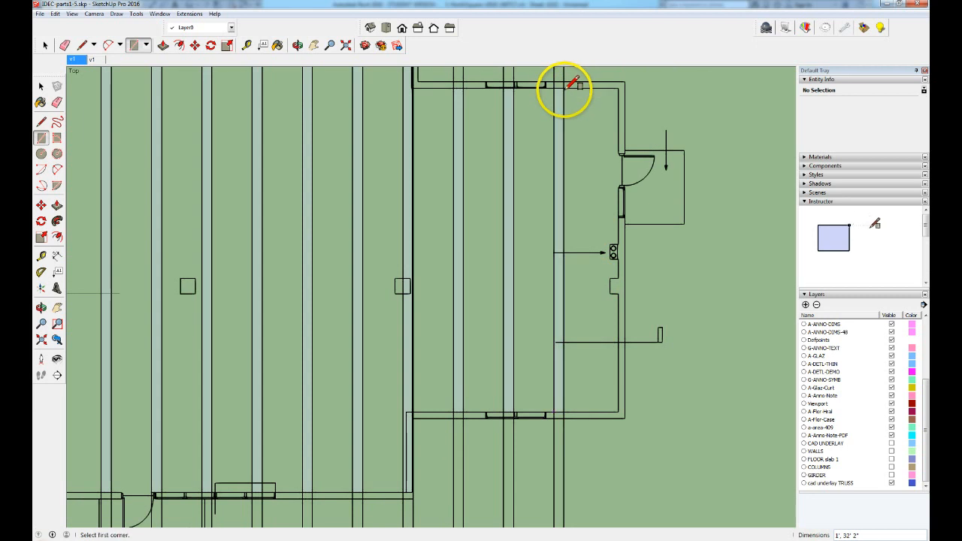
mouse_move(525, 384)
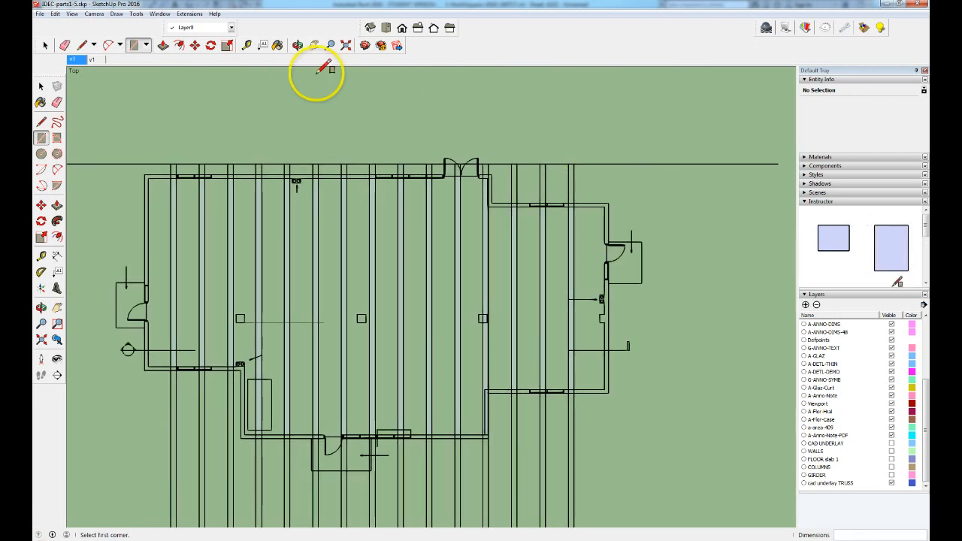
mouse_move(370, 27)
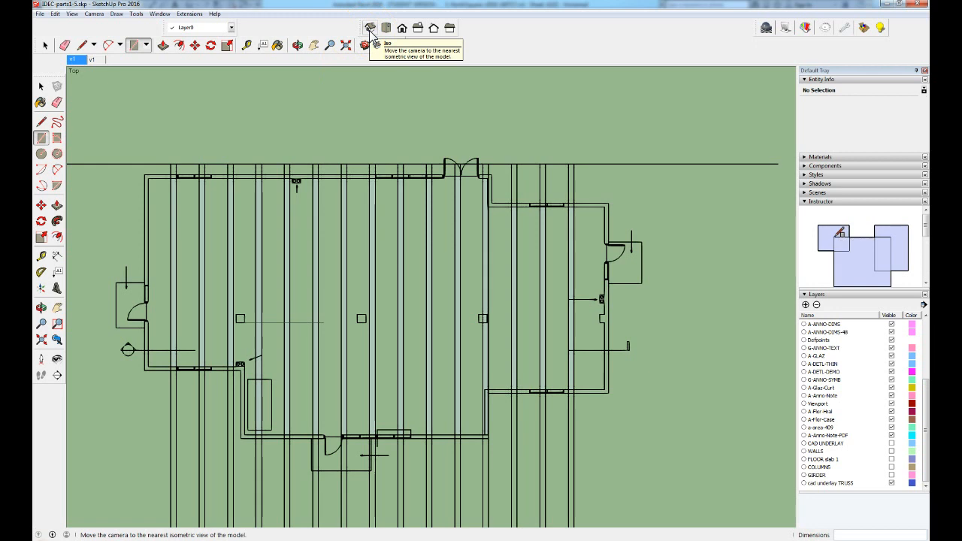
- Switch from the flat top view to an isometric view of the truss faces
left_click(385, 27)
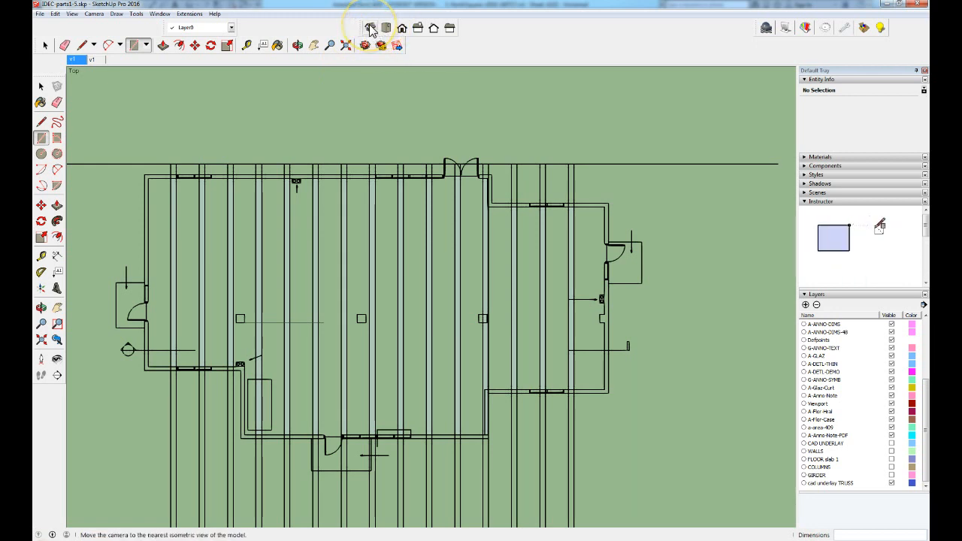
mouse_move(373, 27)
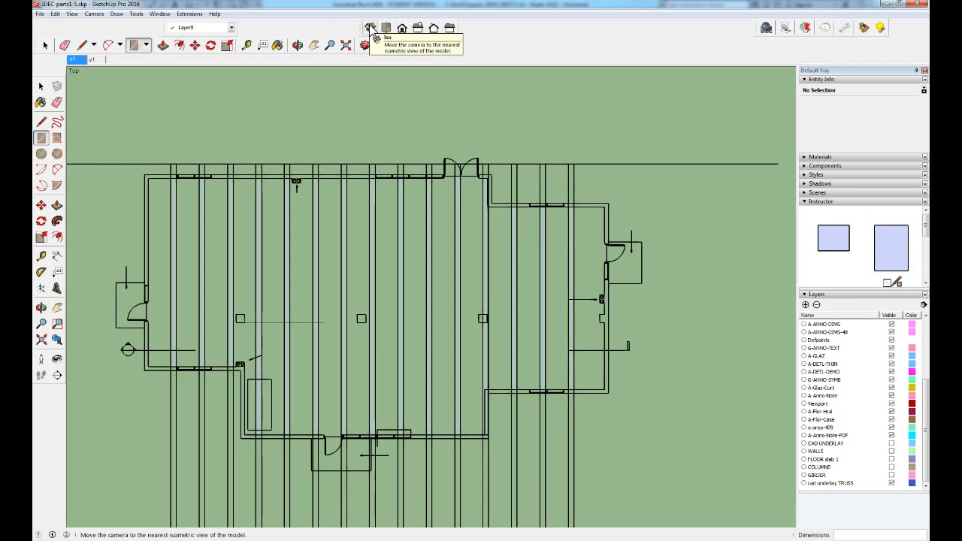
left_click(370, 28)
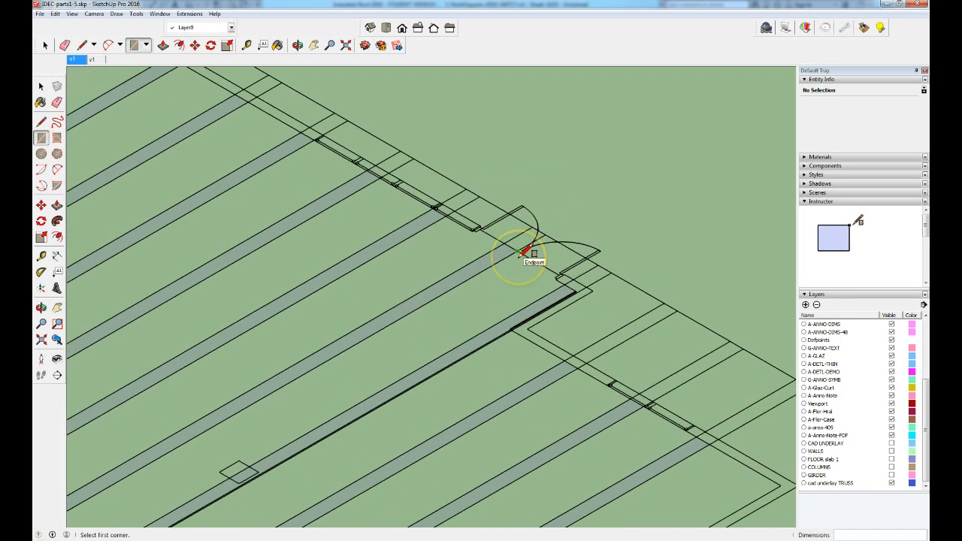
mouse_move(244, 78)
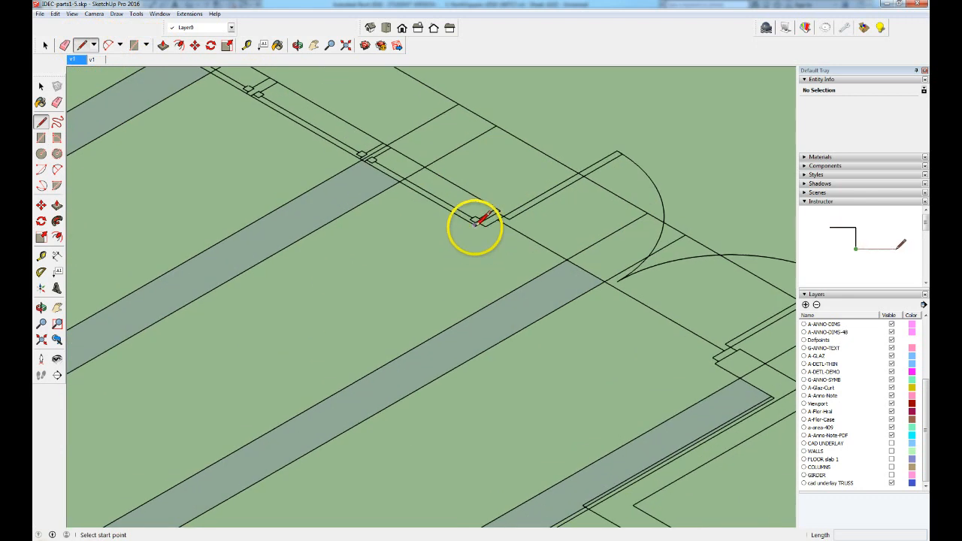
- Draw an edge from the wall corner by the door to the truss strip's end
left_click(478, 223)
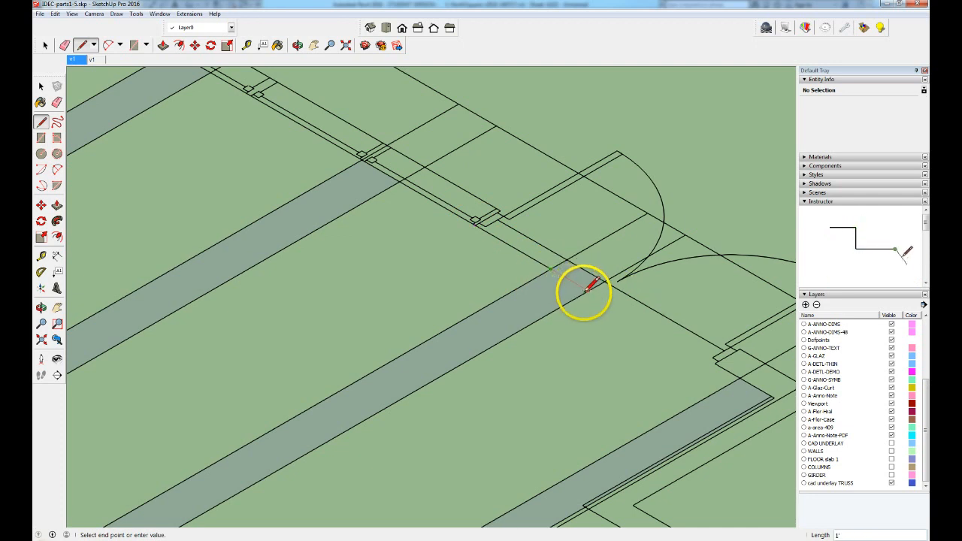
left_click(594, 284)
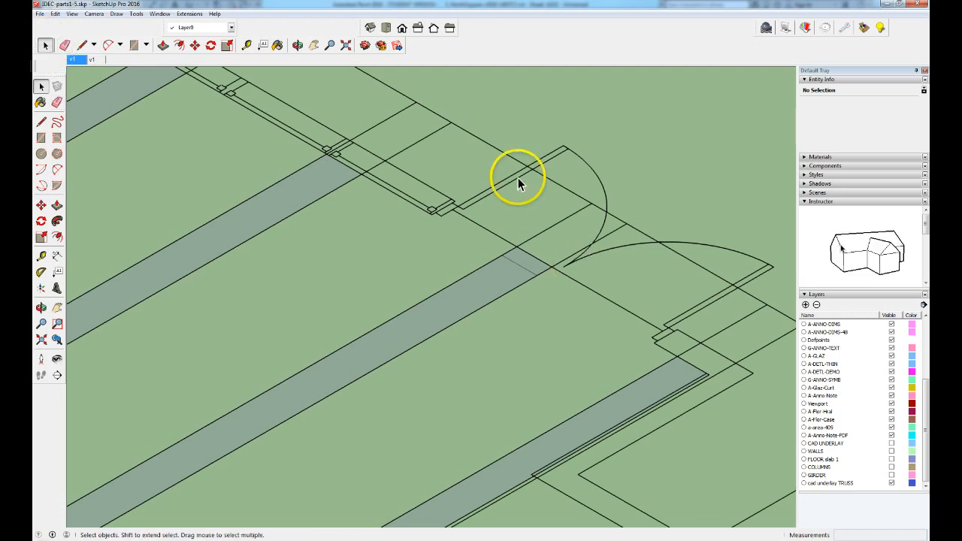
- Lock the selected CAD underlay group via Edit > Lock
left_click(517, 181)
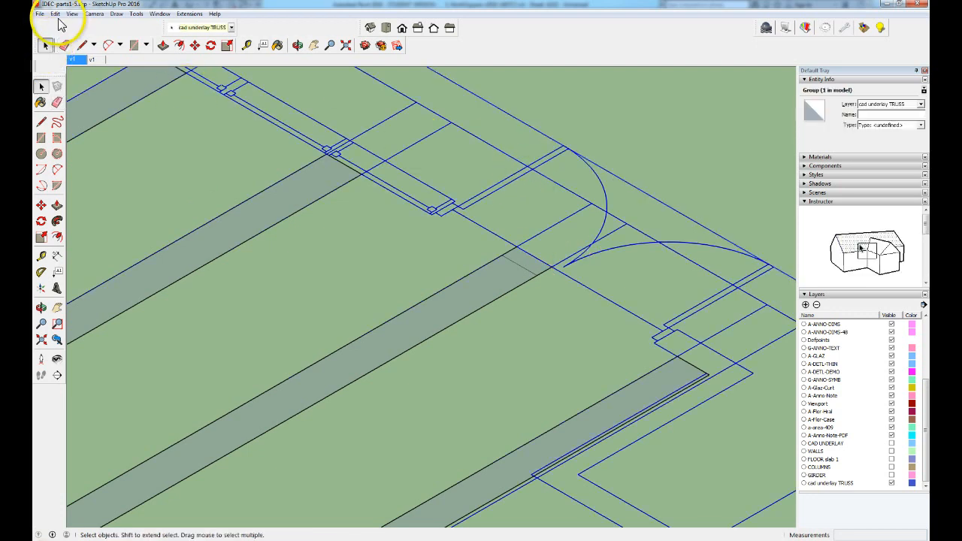
left_click(55, 13)
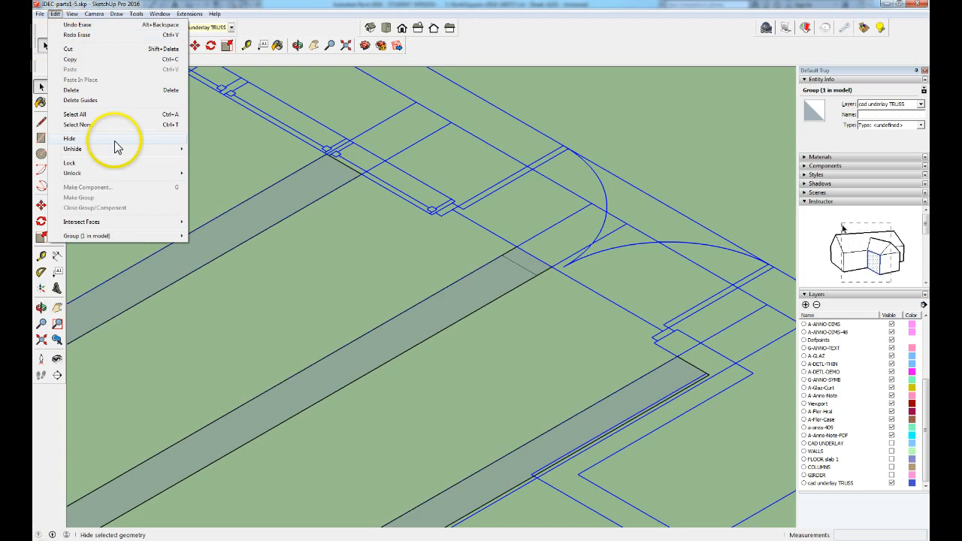
left_click(69, 139)
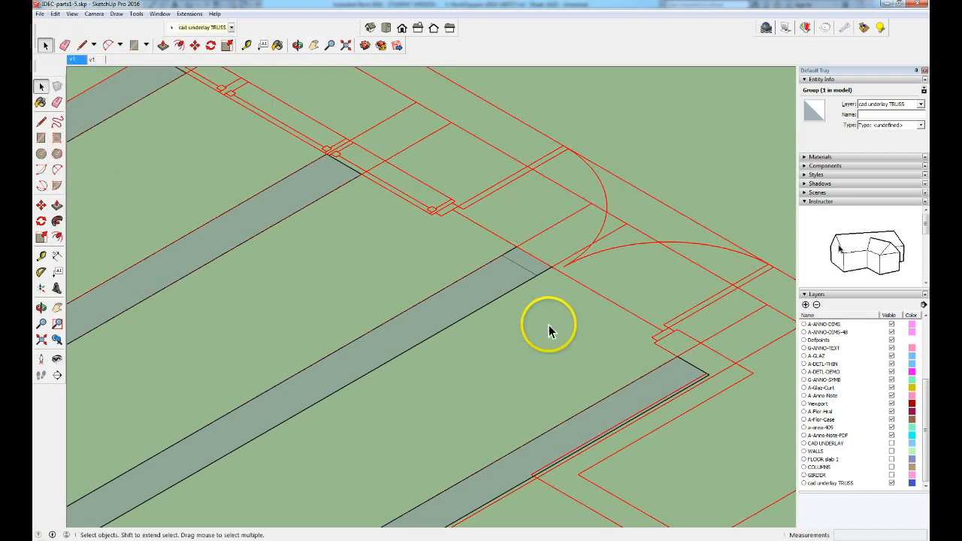
mouse_move(312, 284)
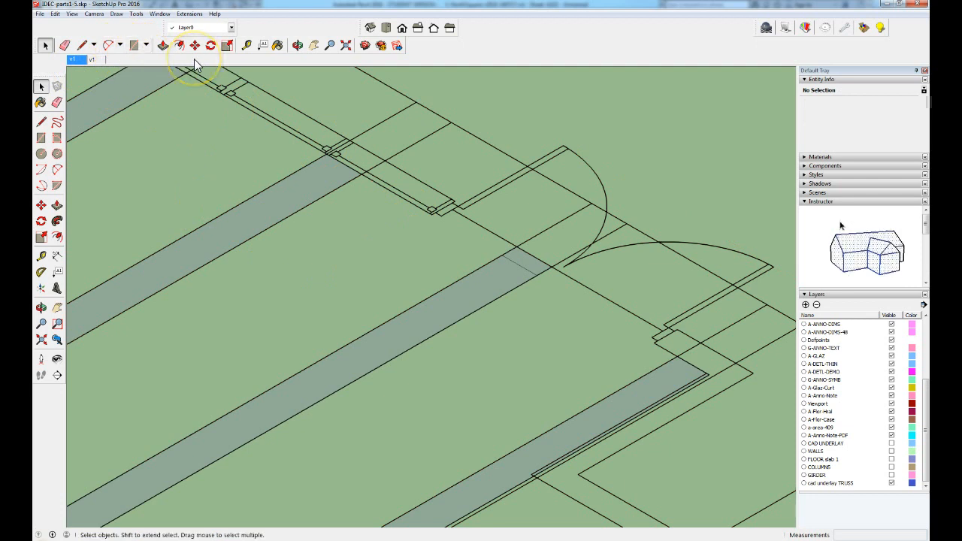
mouse_move(135, 58)
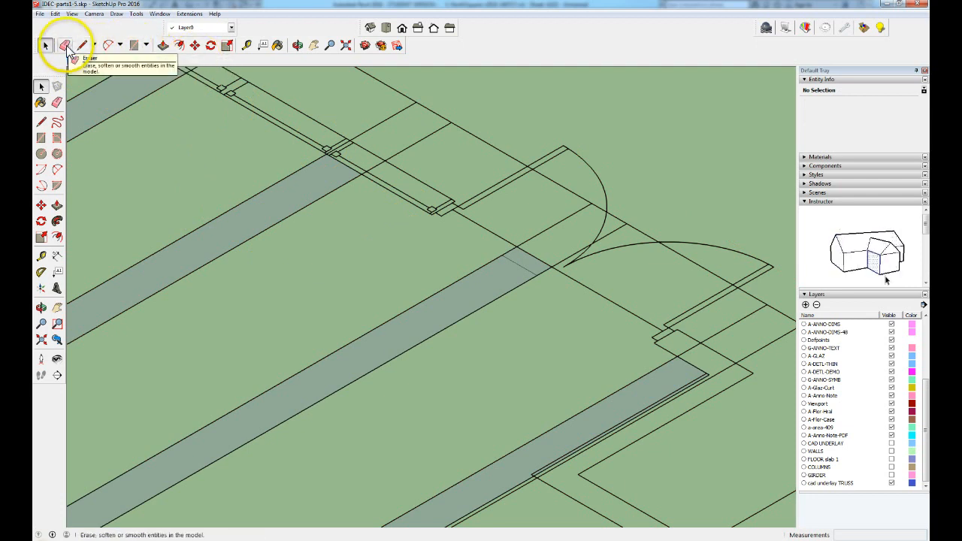
- Erase the stray edge near the door with the Eraser tool
left_click(66, 45)
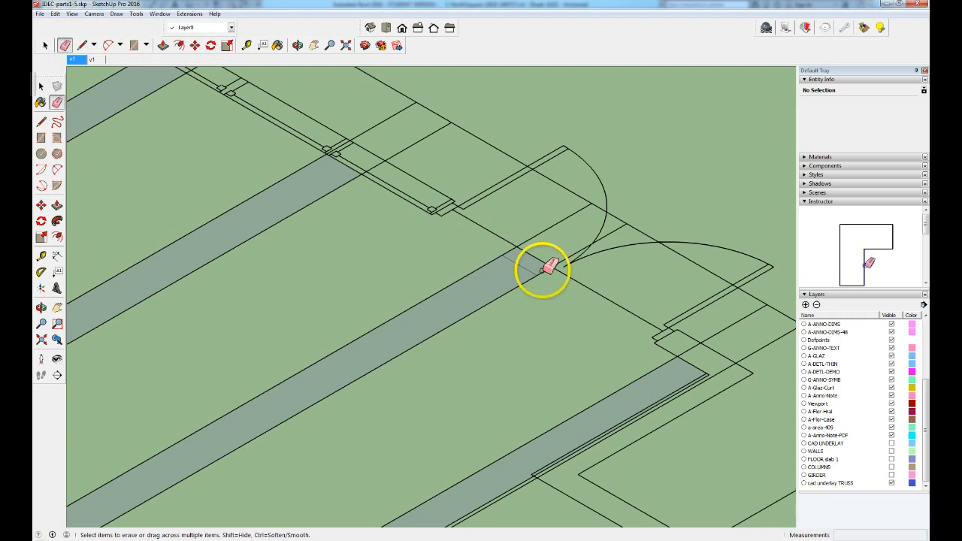
left_click(540, 268)
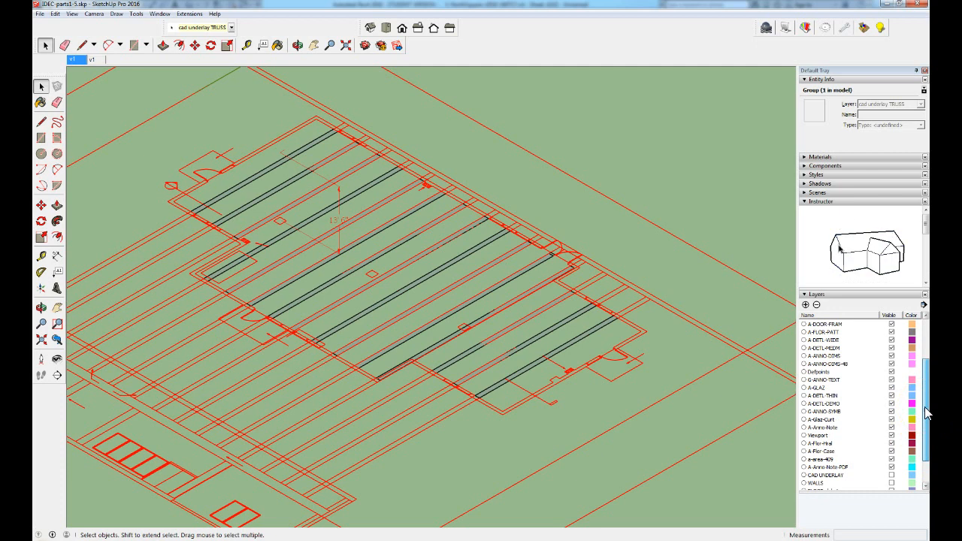
- Turn off visibility of the CAD underlay layer in the Layers tray
scroll("down", 3)
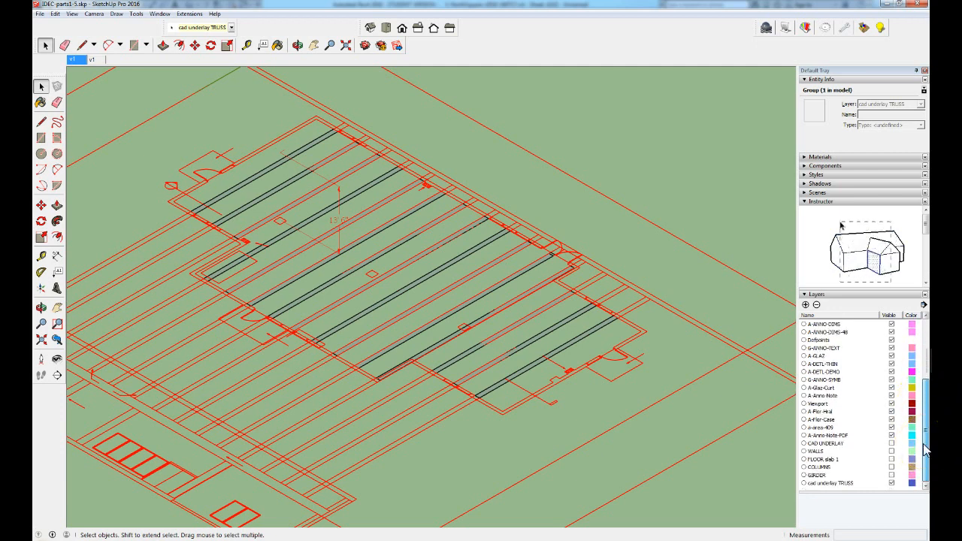
left_click(893, 482)
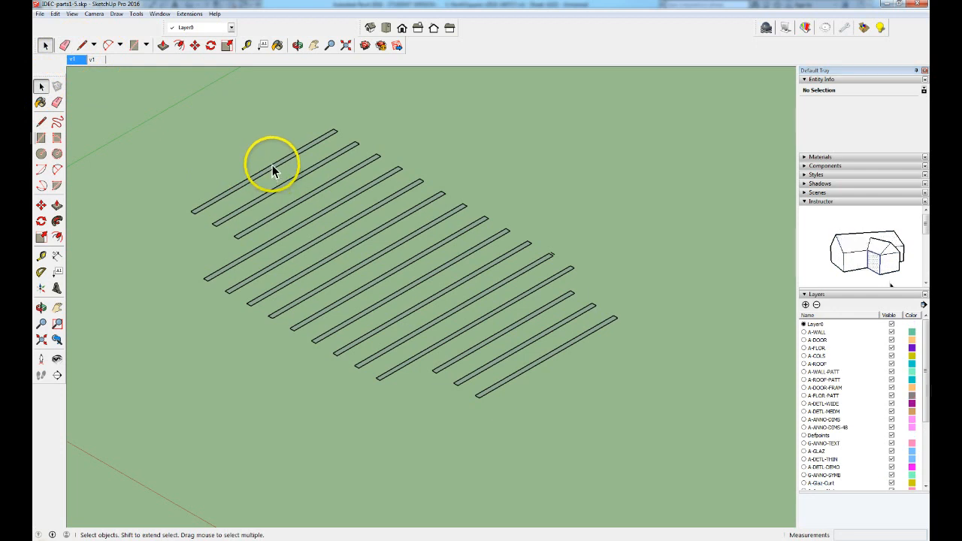
- Push/Pull the first truss face up, then repeat the same height on the remaining faces
left_click(274, 165)
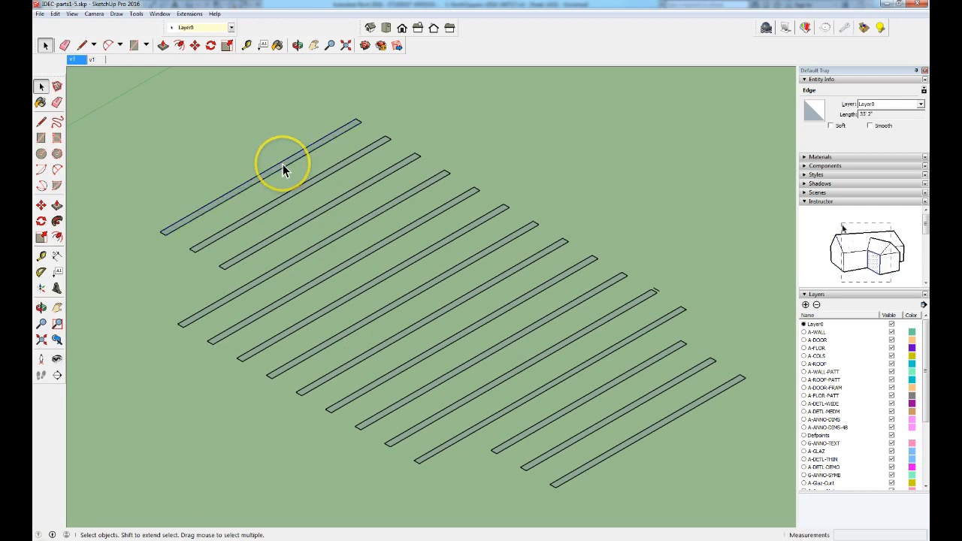
left_click(162, 45)
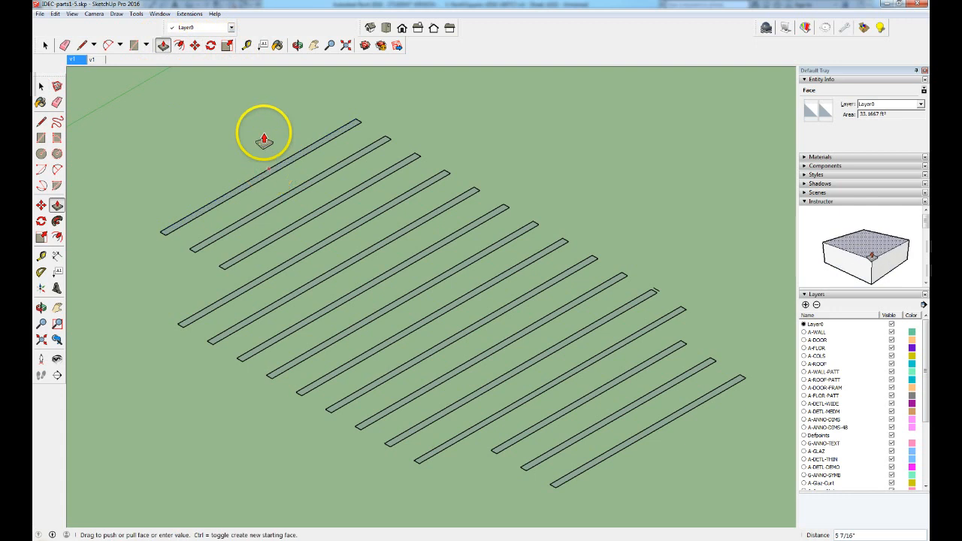
left_click_drag(264, 140, 264, 98)
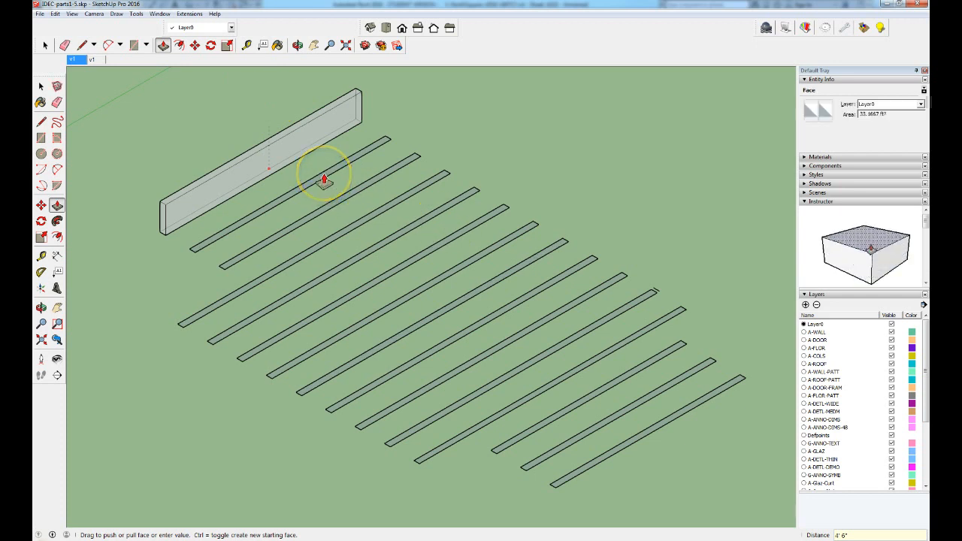
left_click_drag(323, 180, 348, 196)
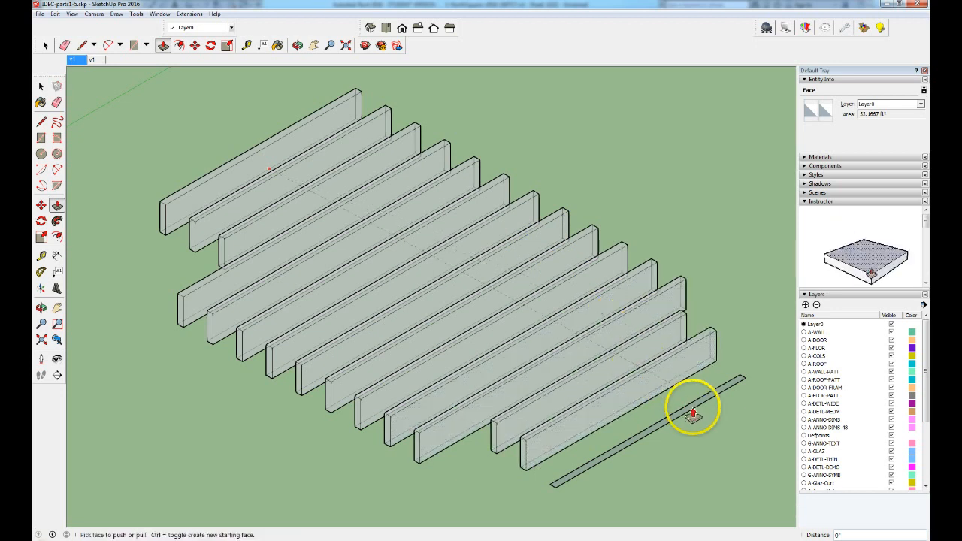
left_click(225, 45)
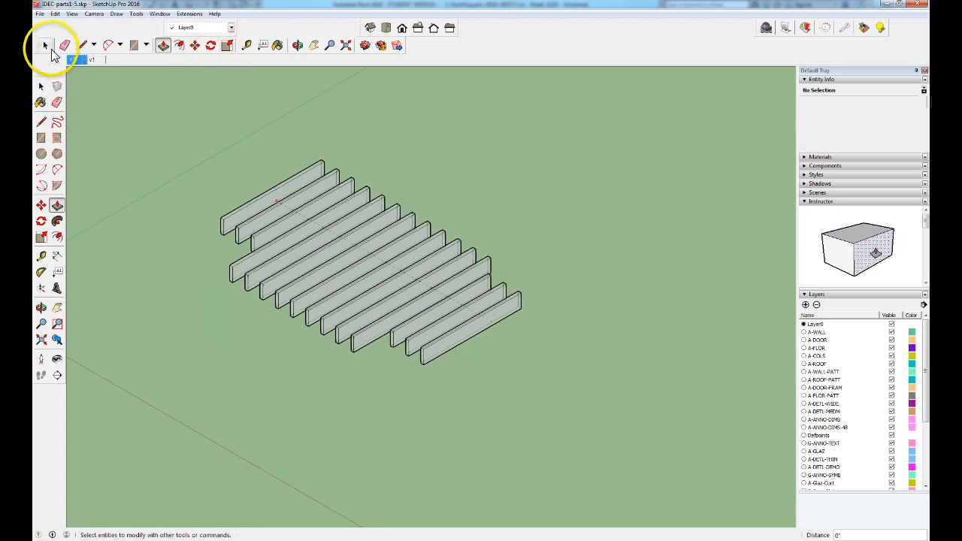
- Group all selected truss boxes and assign the group to the TRUSSES layer
left_click(43, 45)
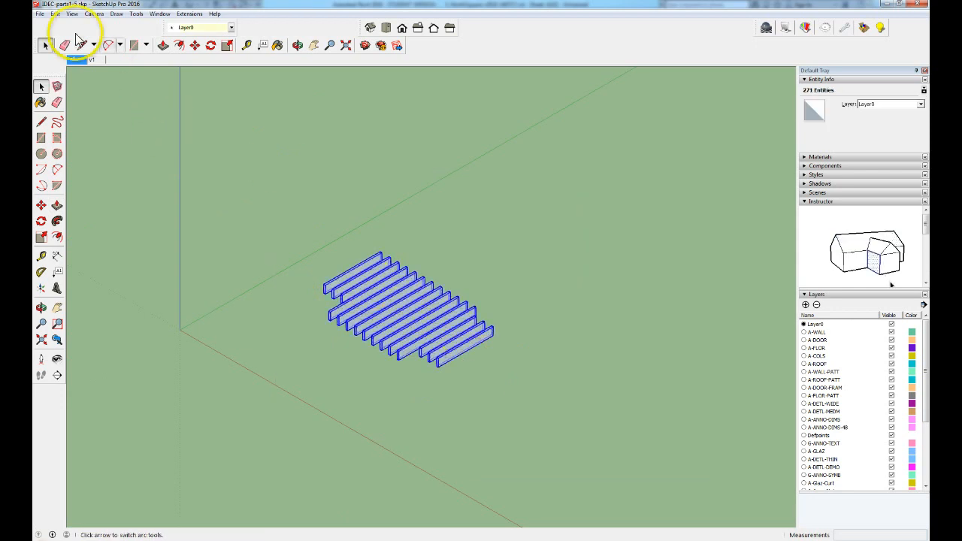
left_click(54, 14)
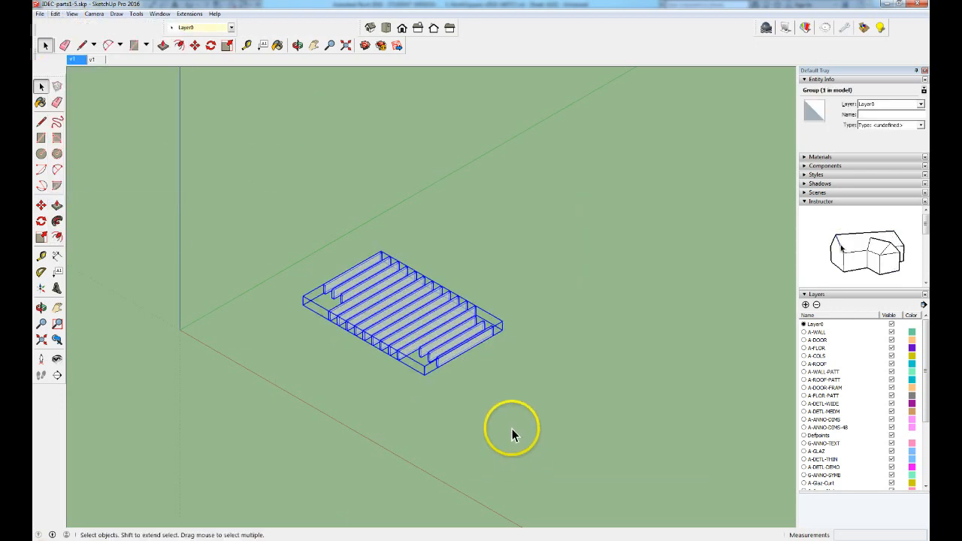
scroll("down", 3)
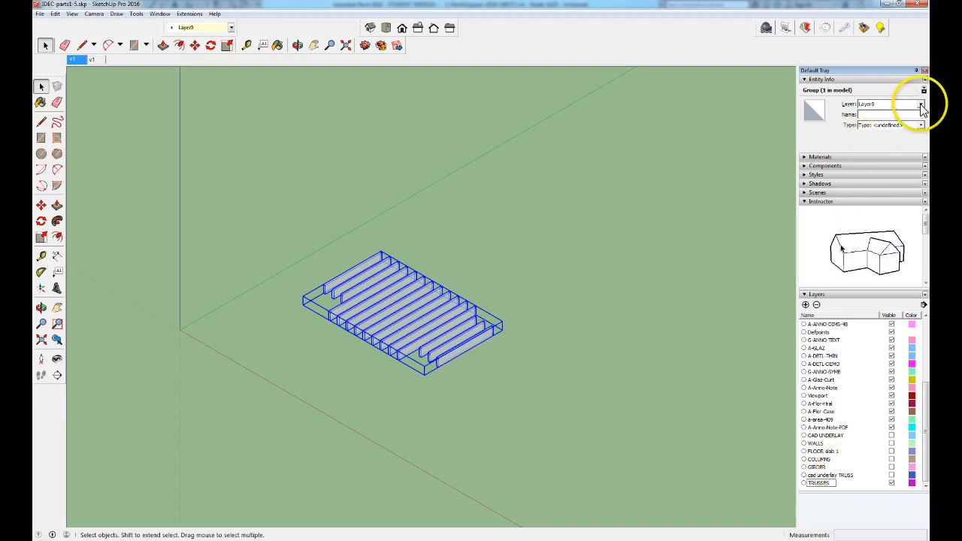
left_click(919, 105)
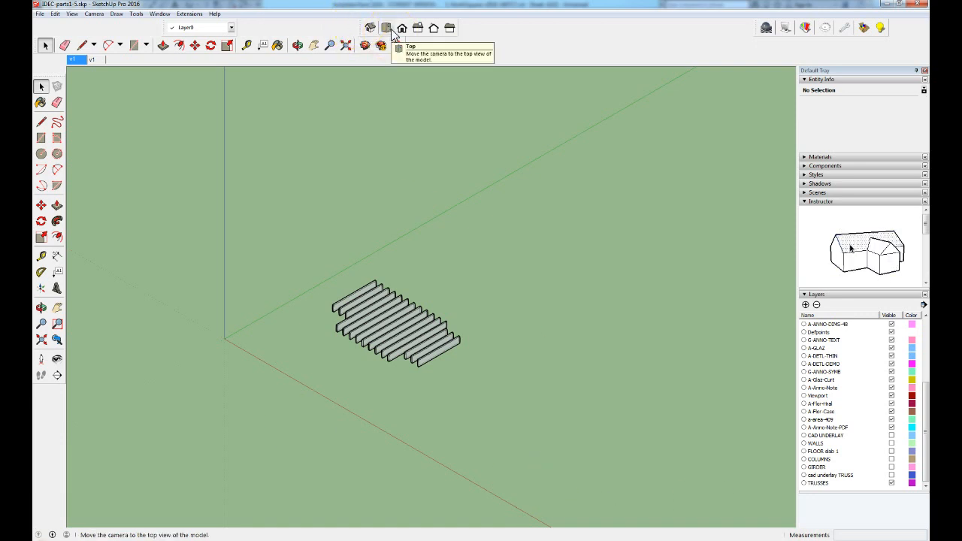
- Switch to Front view and make the columns/girder layer visible again
left_click(385, 27)
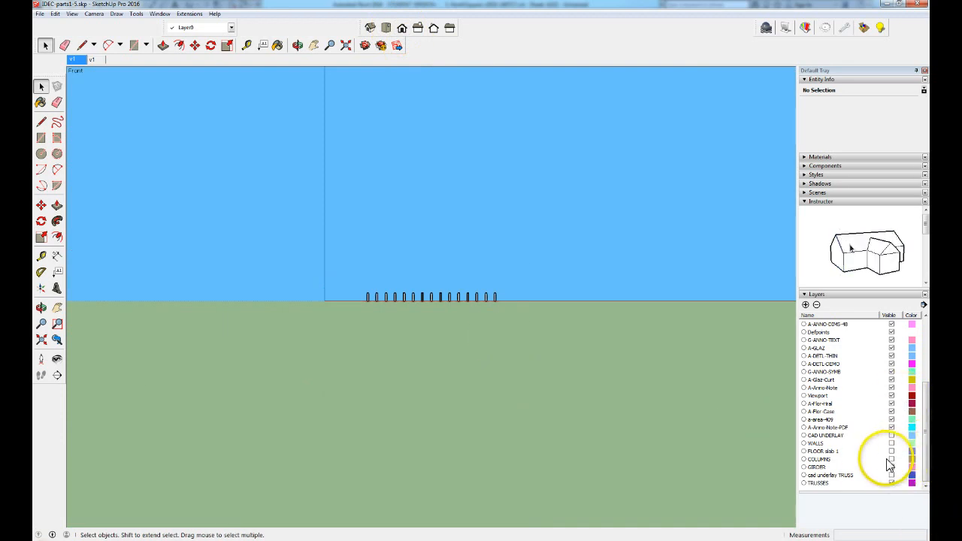
left_click(891, 450)
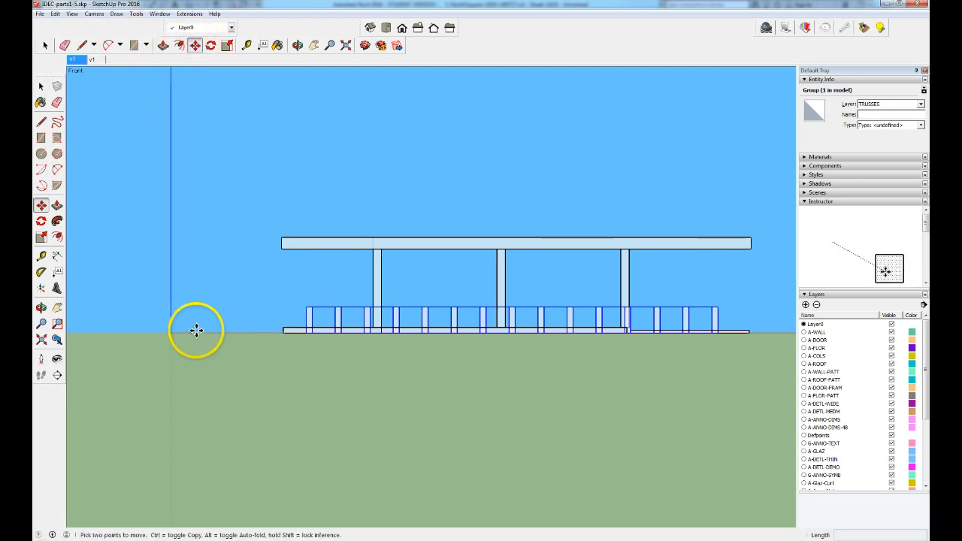
mouse_move(204, 288)
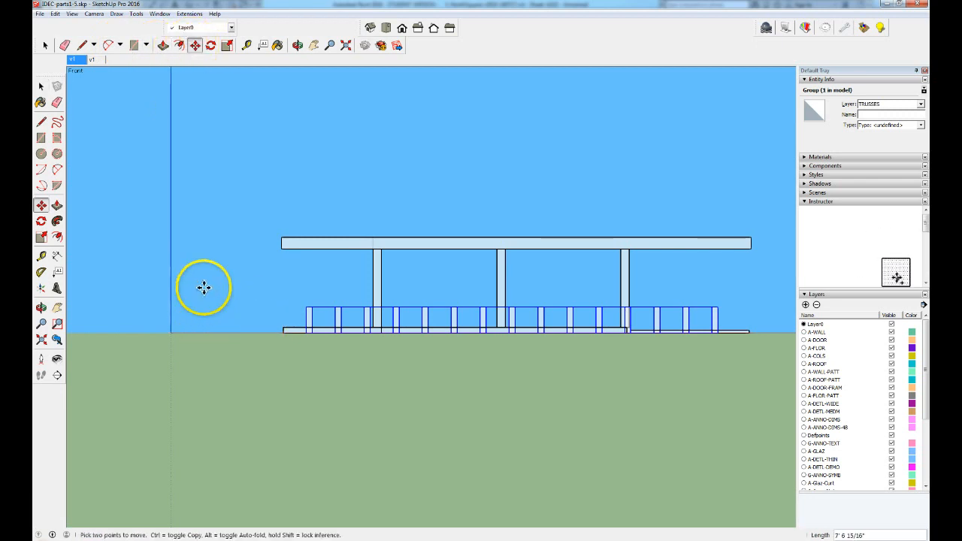